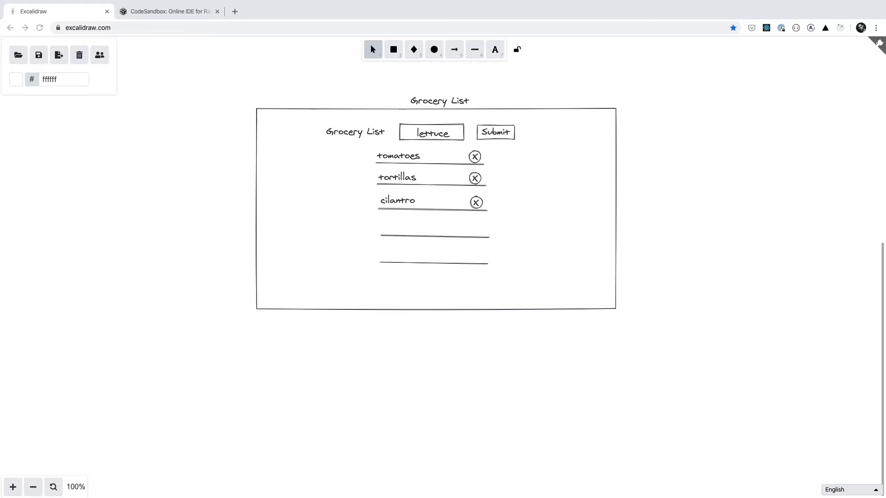
- Switch to the CodeSandbox browser tab to start creating a new sandbox
{"action": "left_click", "coordinate": [168, 11]}
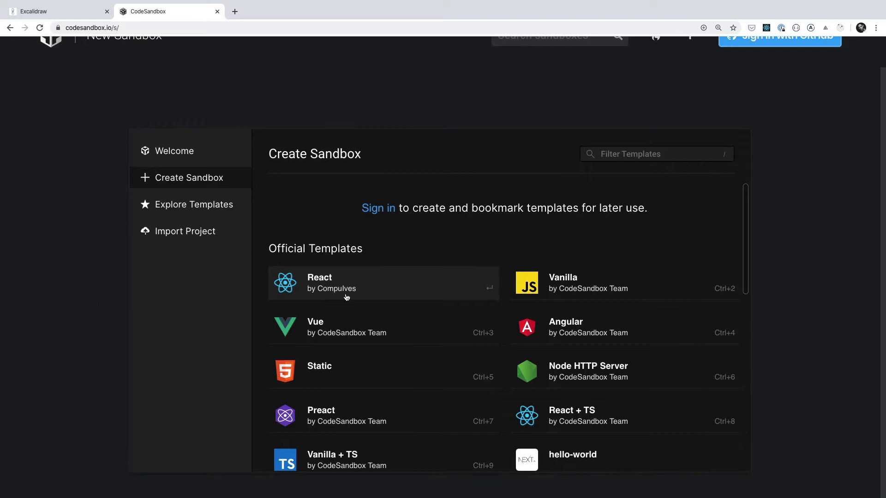
{"action": "mouse_move", "coordinate": [597, 294]}
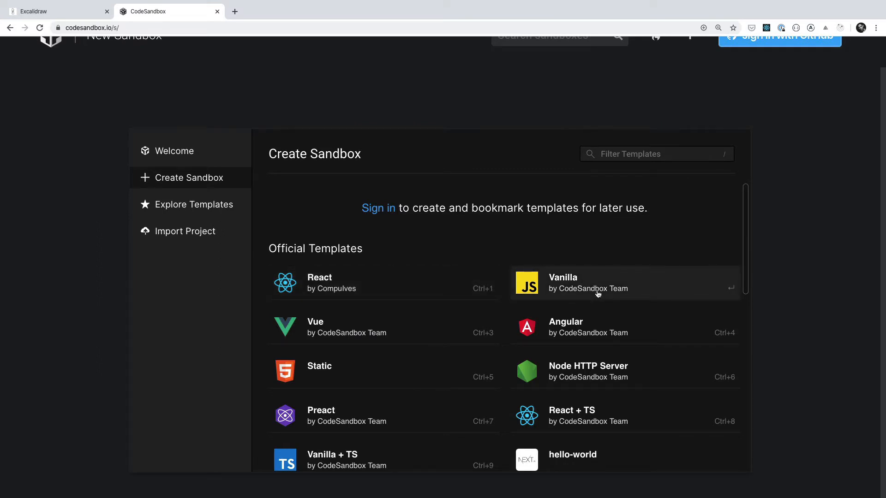
{"action": "left_click", "coordinate": [596, 283]}
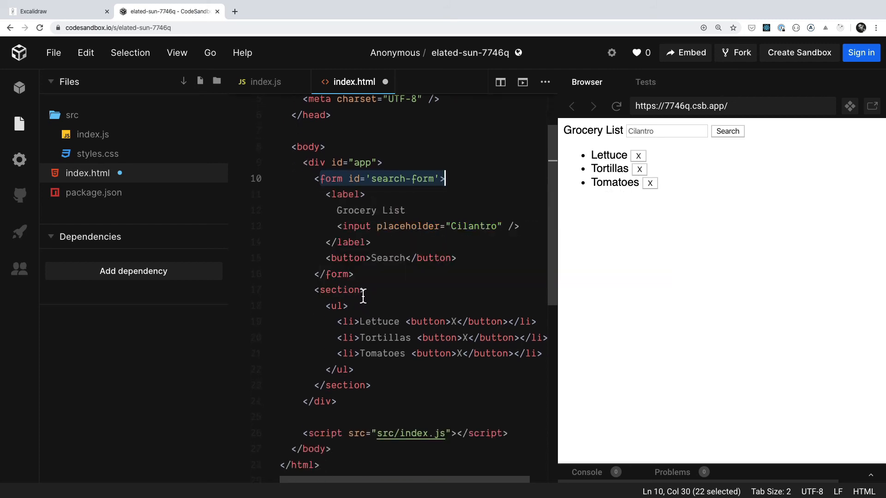
- Switch back to the Excalidraw tab to compare the grocery list wireframe
{"action": "left_click", "coordinate": [54, 11]}
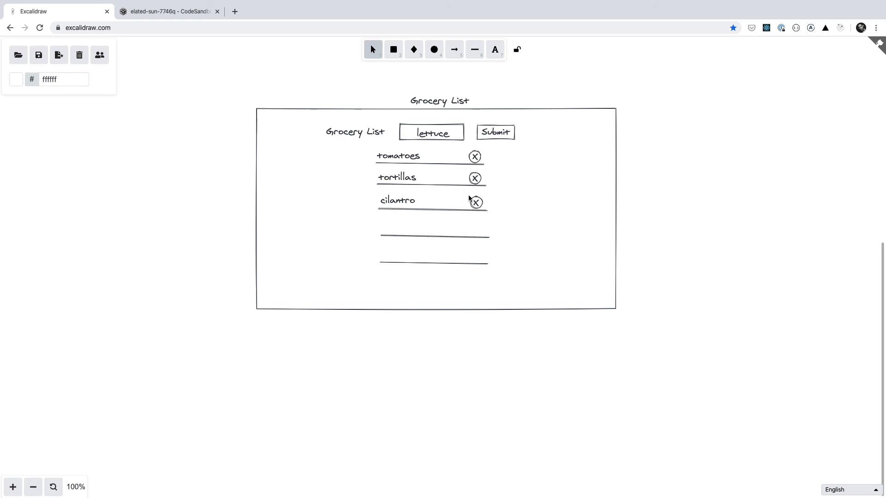